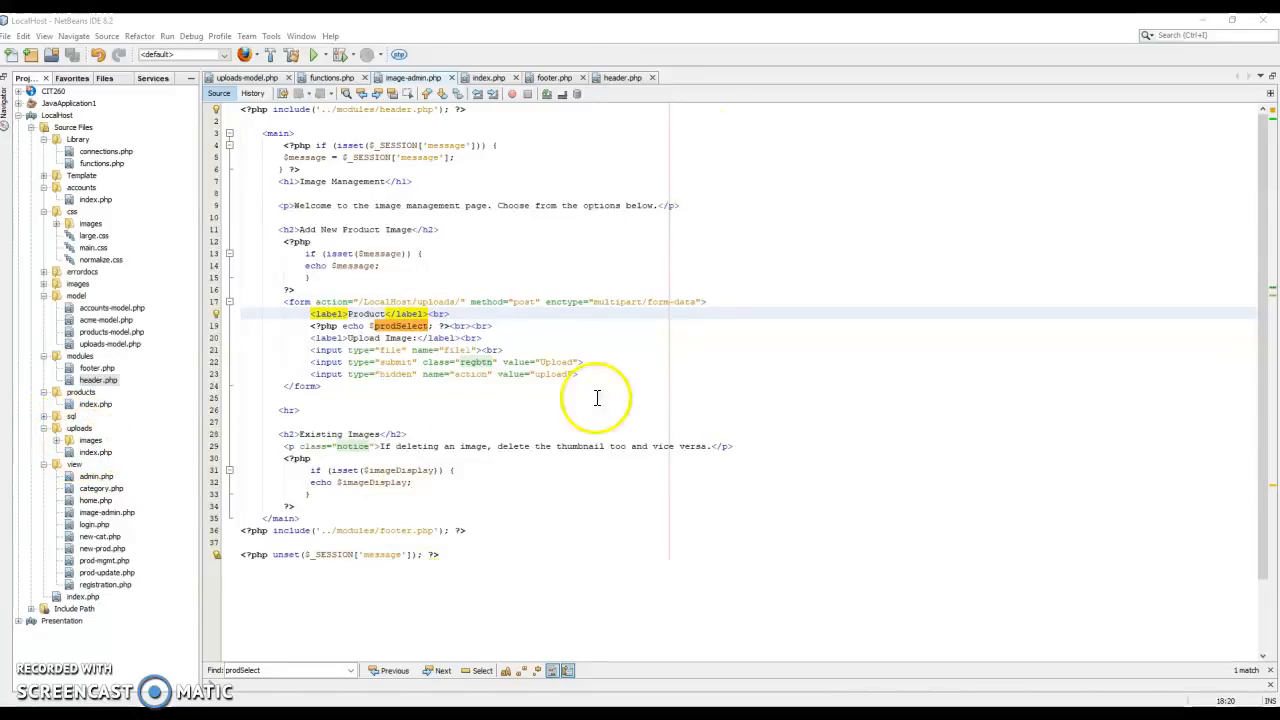
Show the uploads index.php controller with its delete-image case.
{"action": "left_click", "coordinate": [488, 76]}
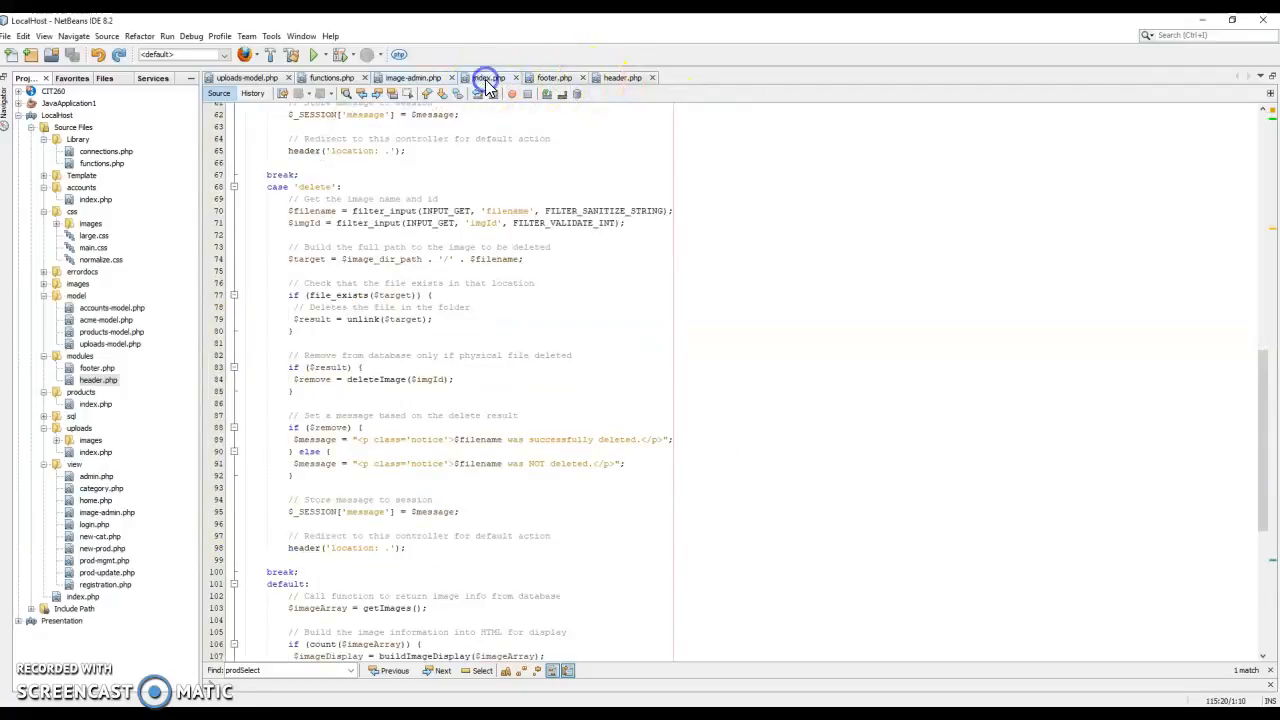
{"action": "left_click", "coordinate": [332, 76]}
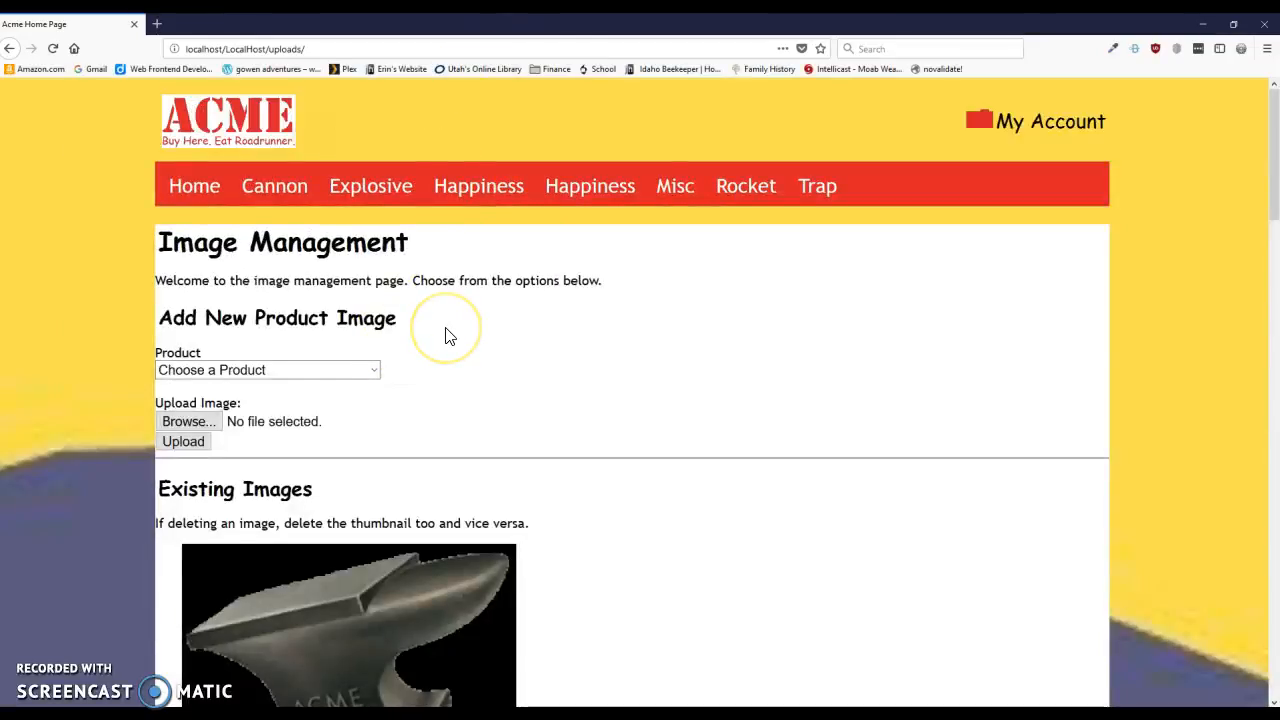
{"action": "scroll", "scroll_direction": "down", "scroll_amount": 3}
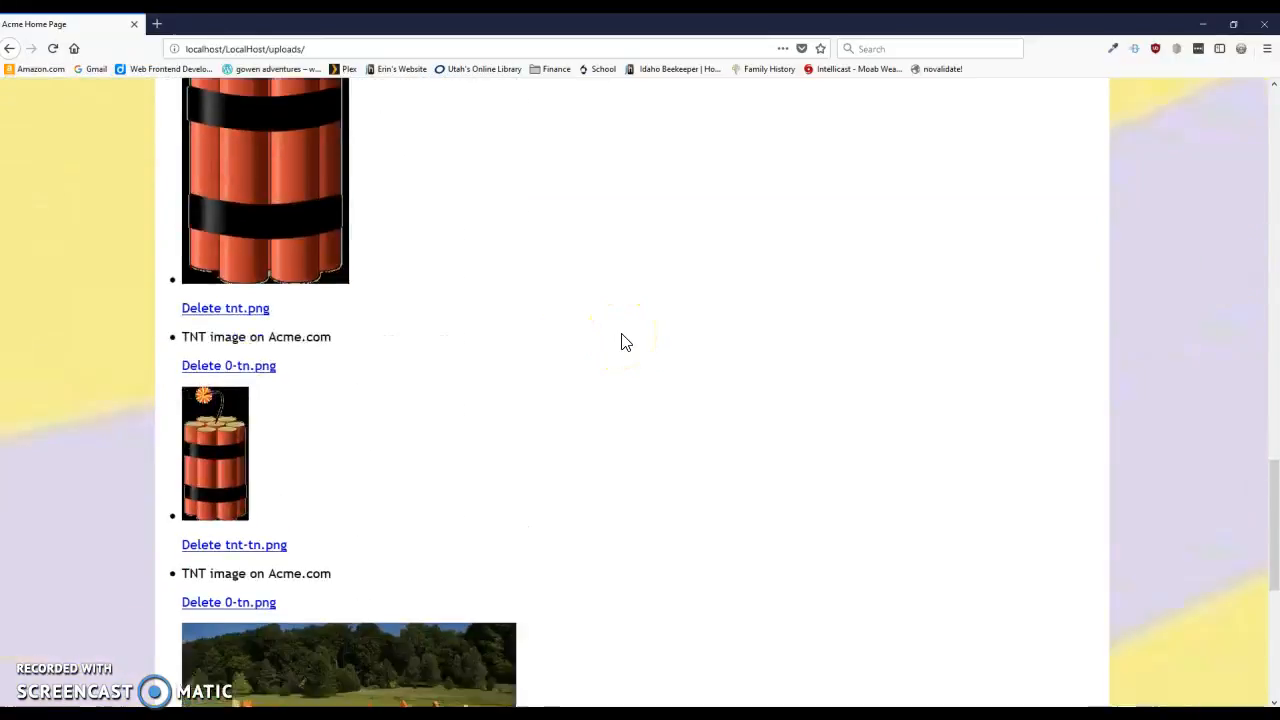
{"action": "scroll", "scroll_direction": "up", "scroll_amount": 3}
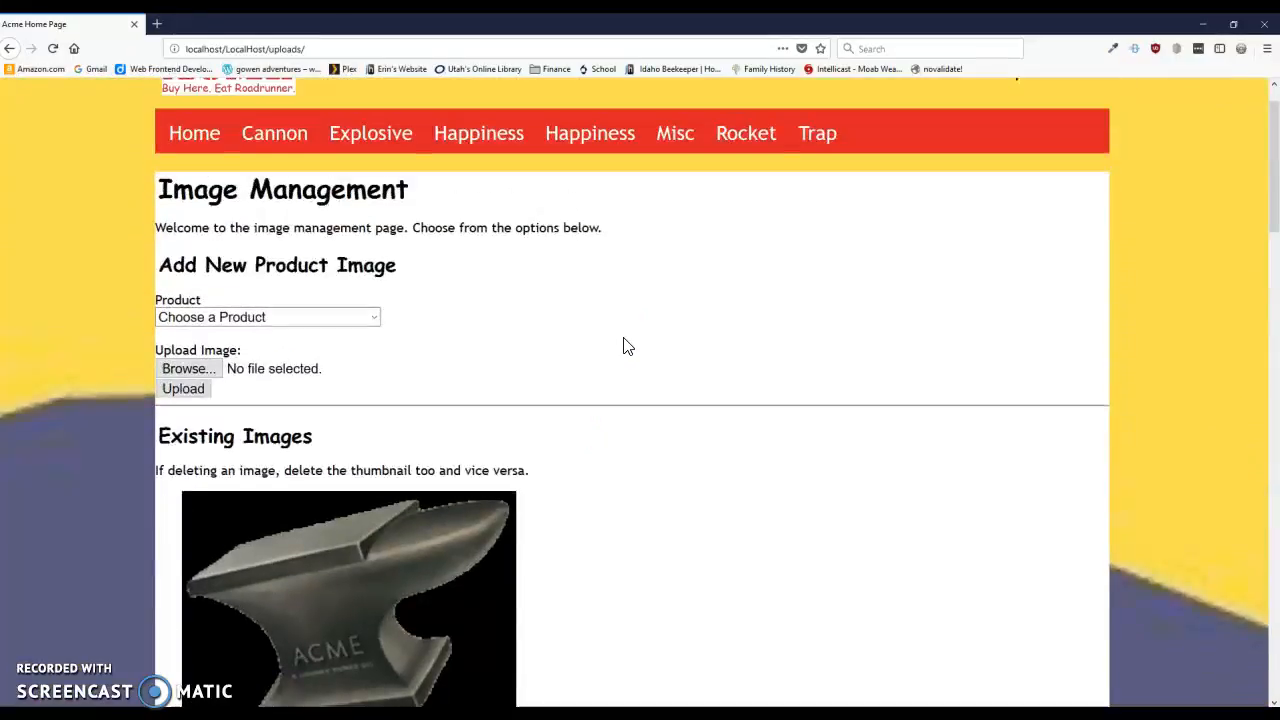
{"action": "scroll", "scroll_direction": "down", "scroll_amount": 3}
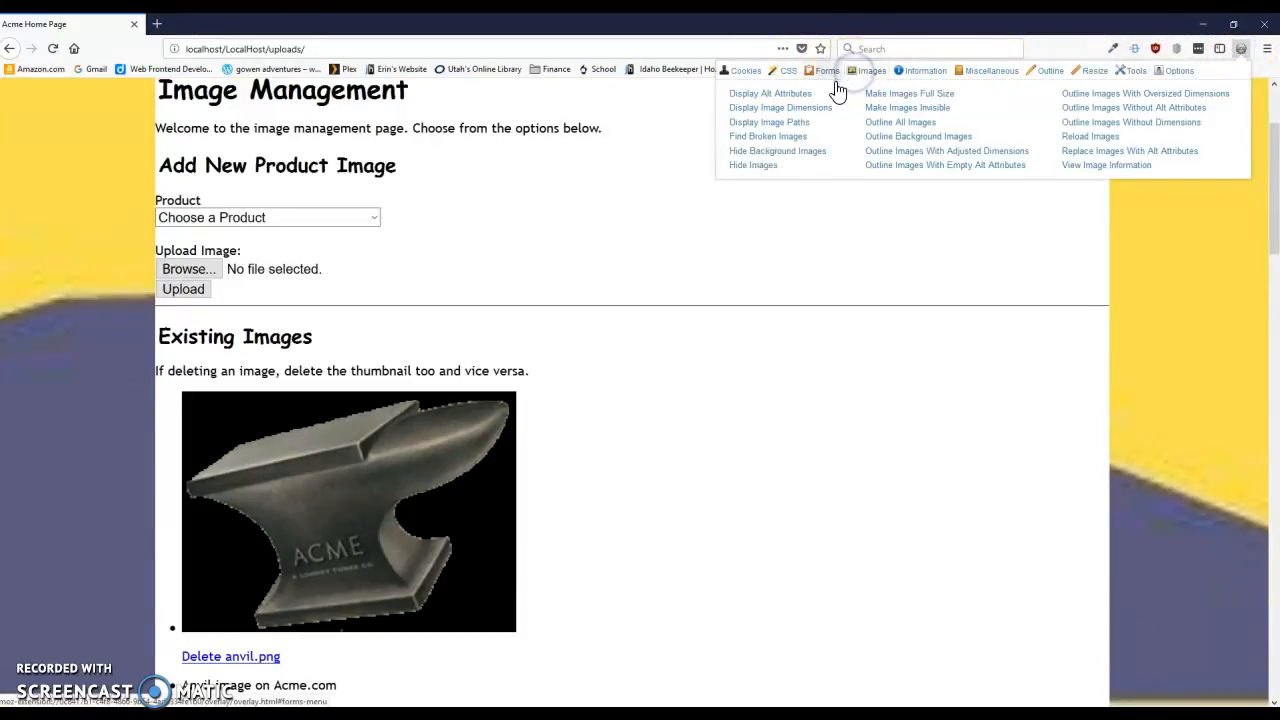
Enable Display Image Dimensions and review the full-size and thumbnail labels down the page.
{"action": "left_click", "coordinate": [780, 108]}
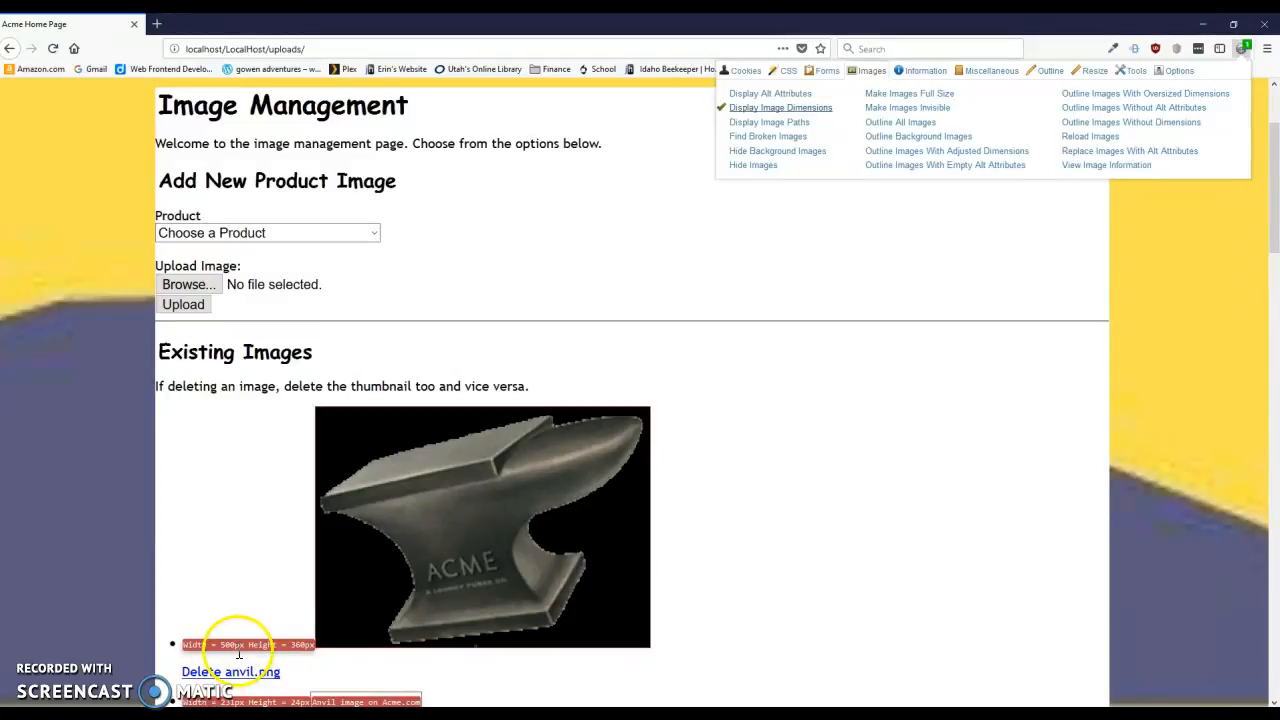
{"action": "mouse_move", "coordinate": [360, 576]}
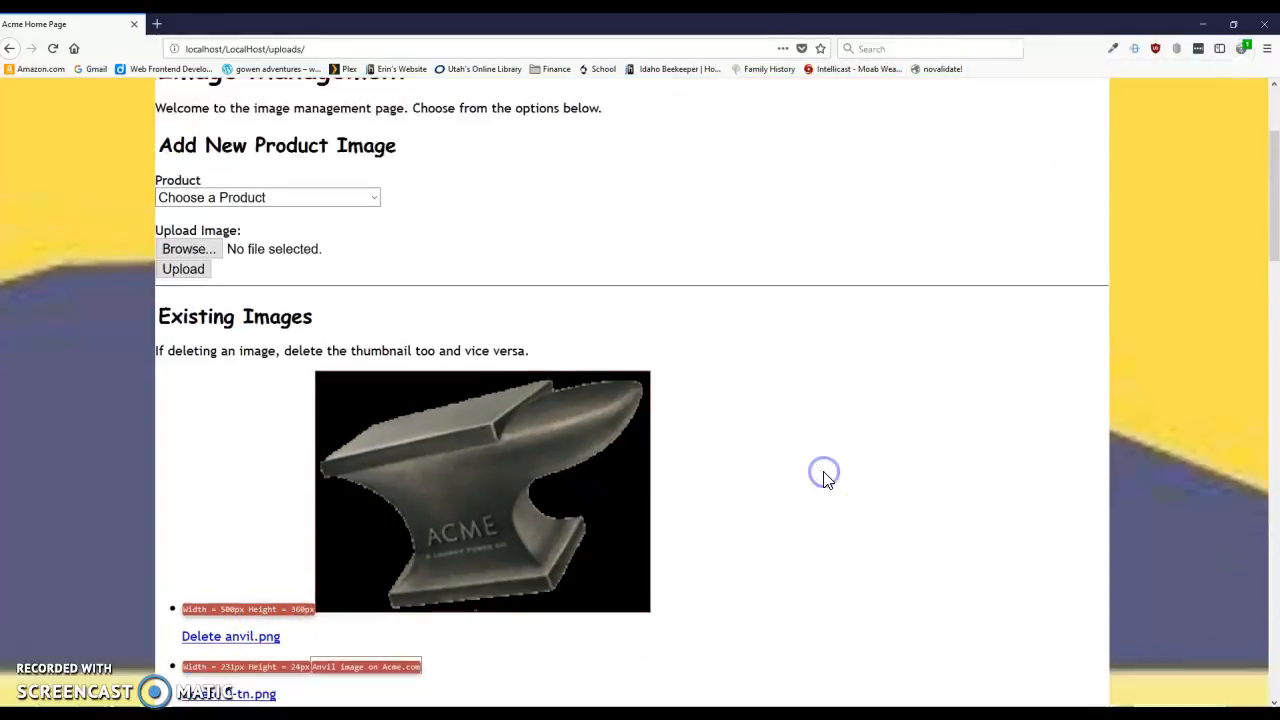
{"action": "scroll", "scroll_direction": "down", "scroll_amount": 3}
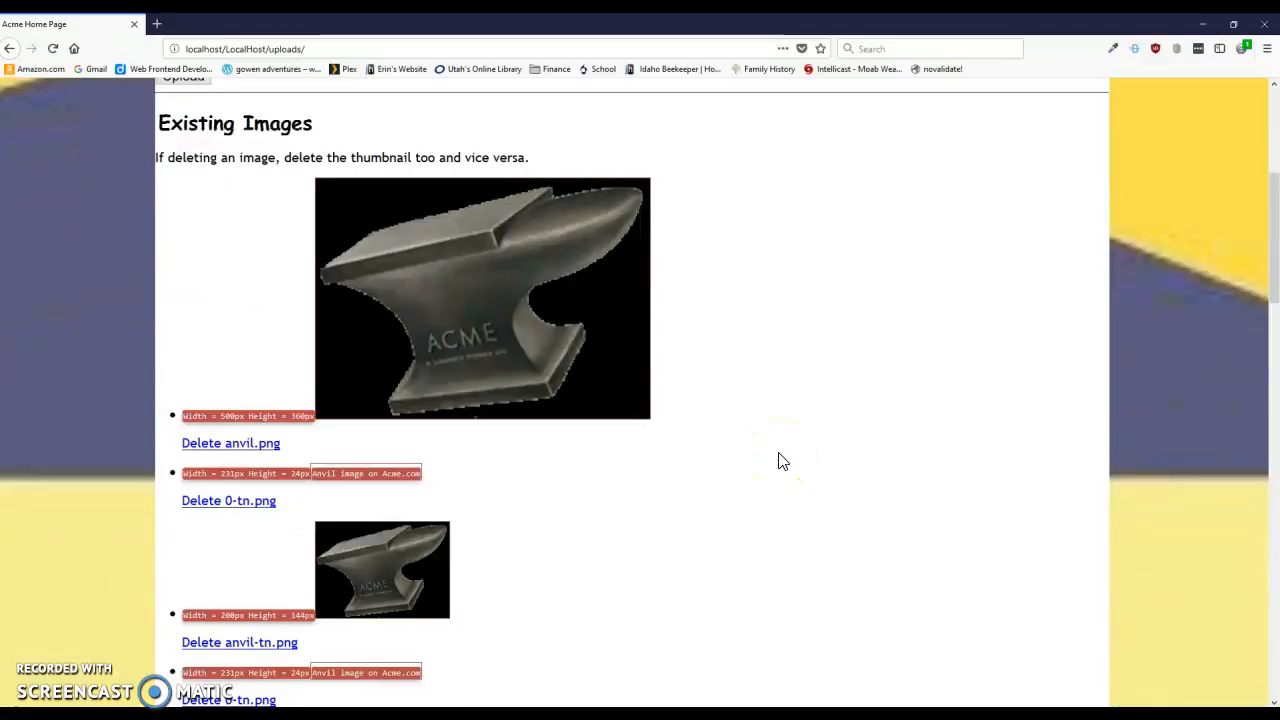
{"action": "scroll", "scroll_direction": "down", "scroll_amount": 3}
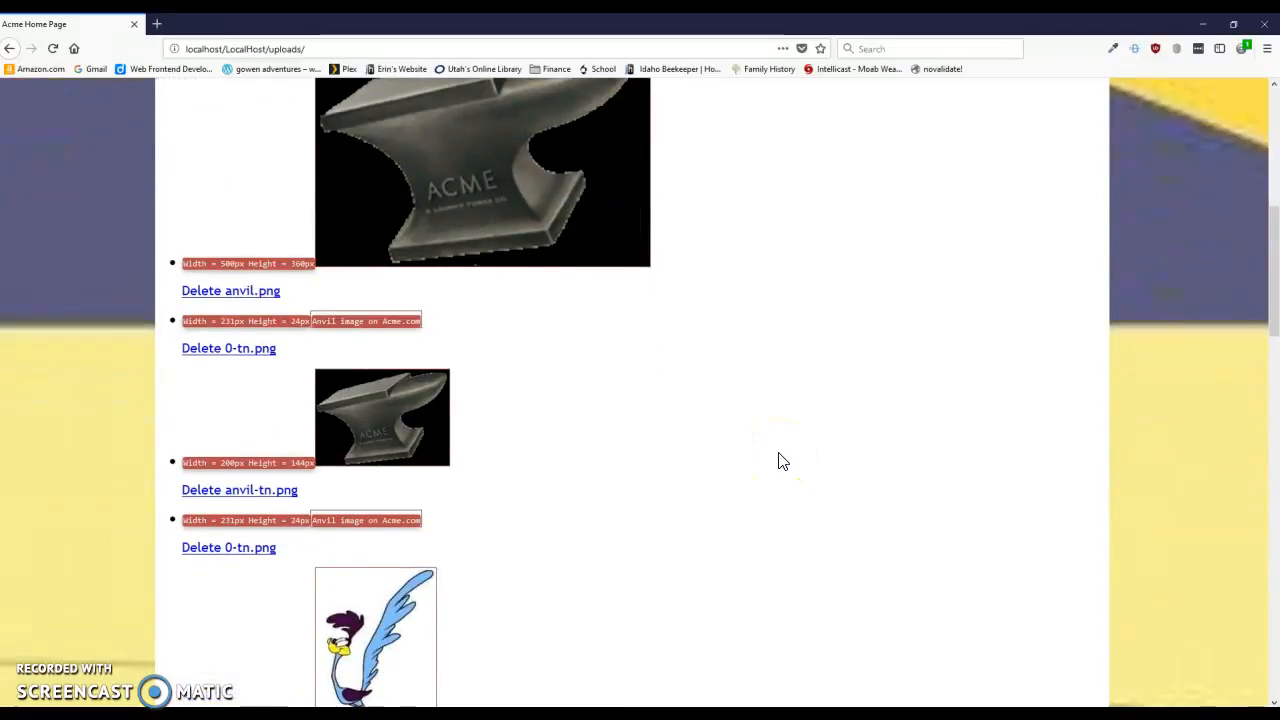
{"action": "scroll", "scroll_direction": "down", "scroll_amount": 3}
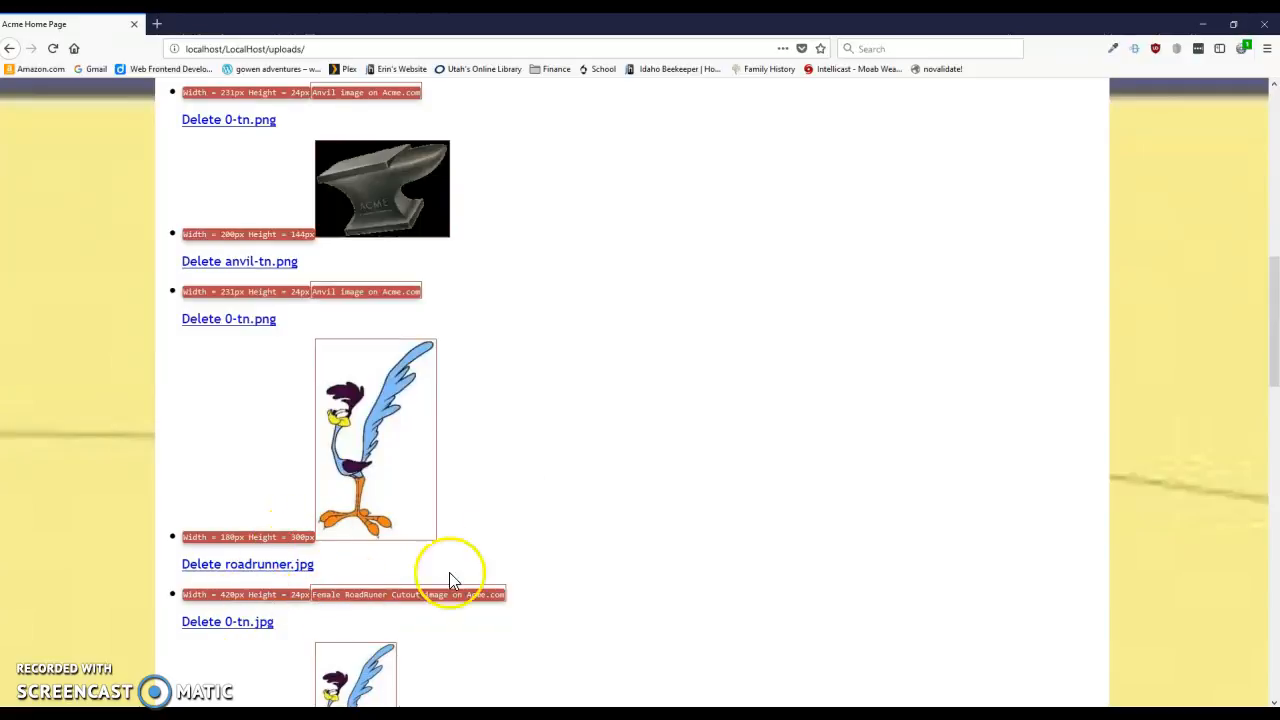
{"action": "mouse_move", "coordinate": [556, 552]}
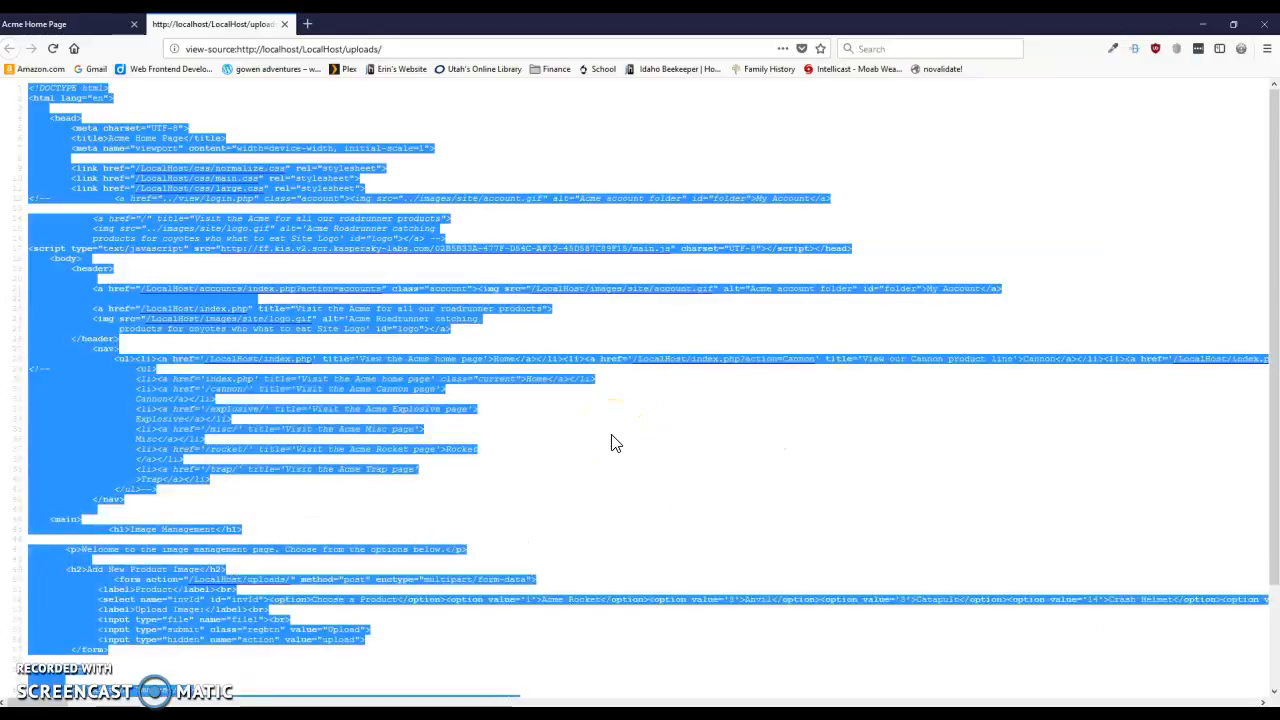
{"action": "mouse_move", "coordinate": [844, 32]}
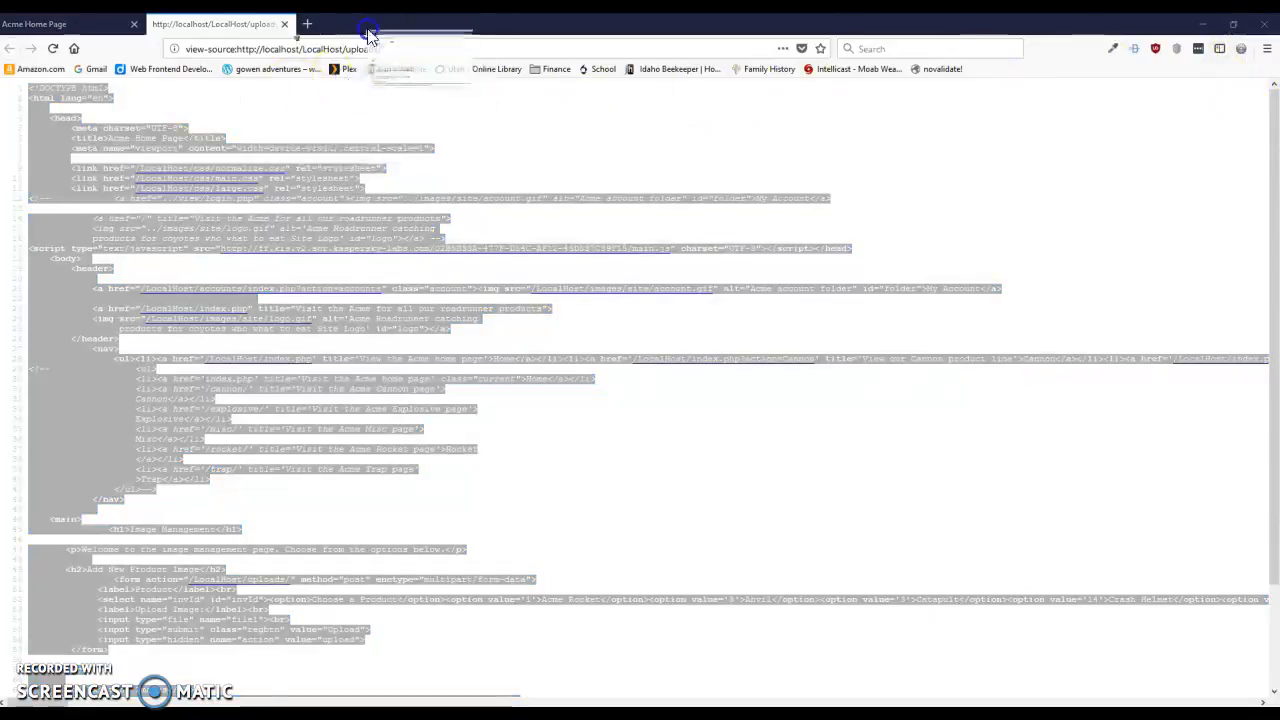
Paste the page source into the Nu Html Checker text input and run the check.
{"action": "left_click", "coordinate": [364, 24]}
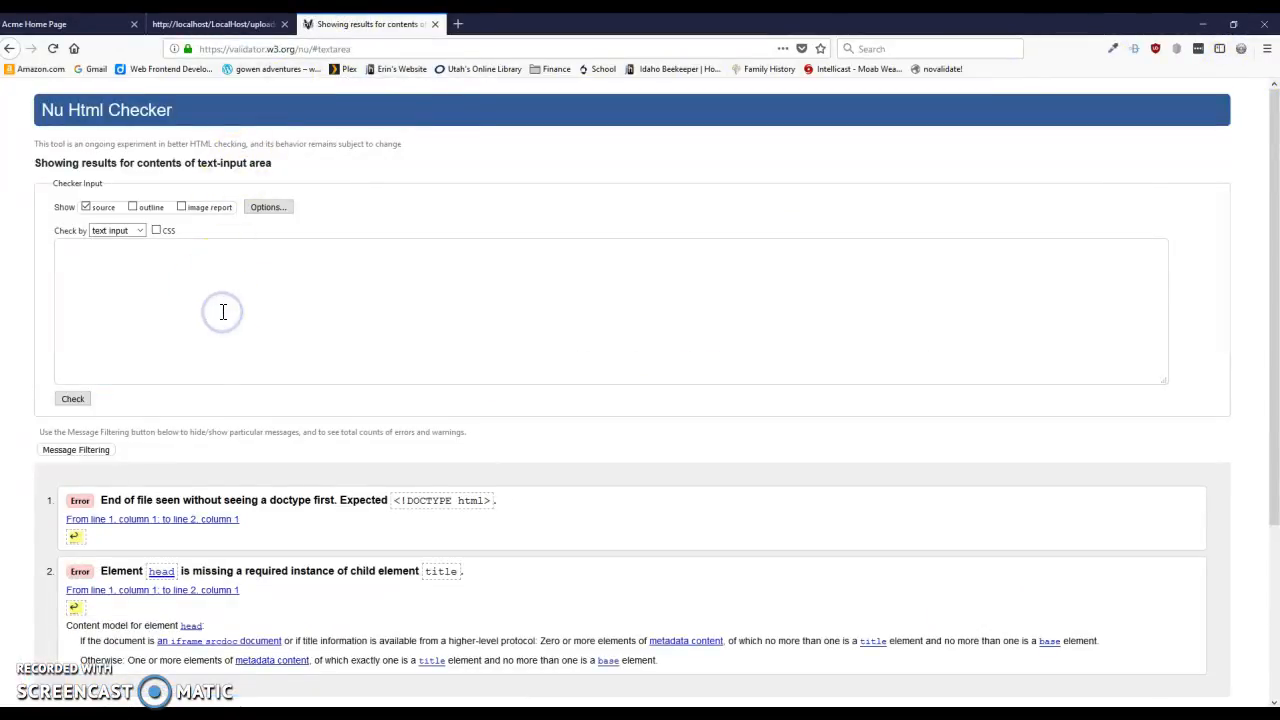
{"action": "left_click", "coordinate": [72, 400]}
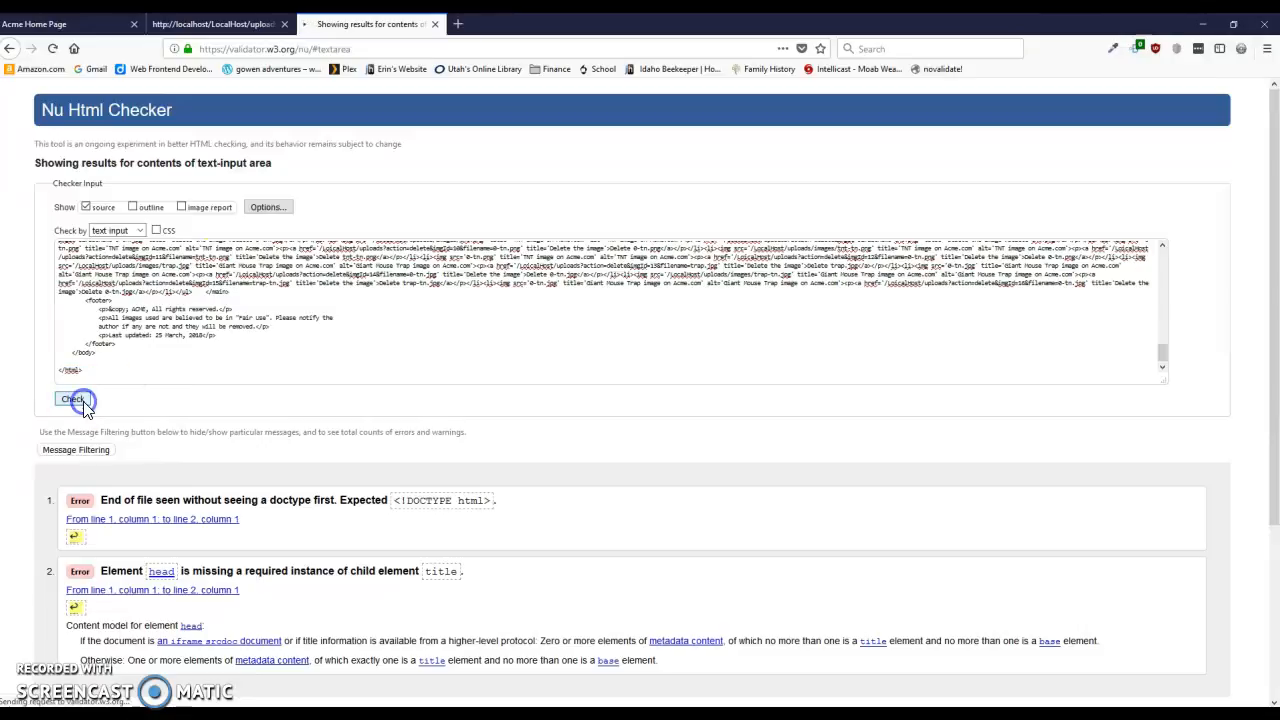
{"action": "left_click", "coordinate": [72, 400]}
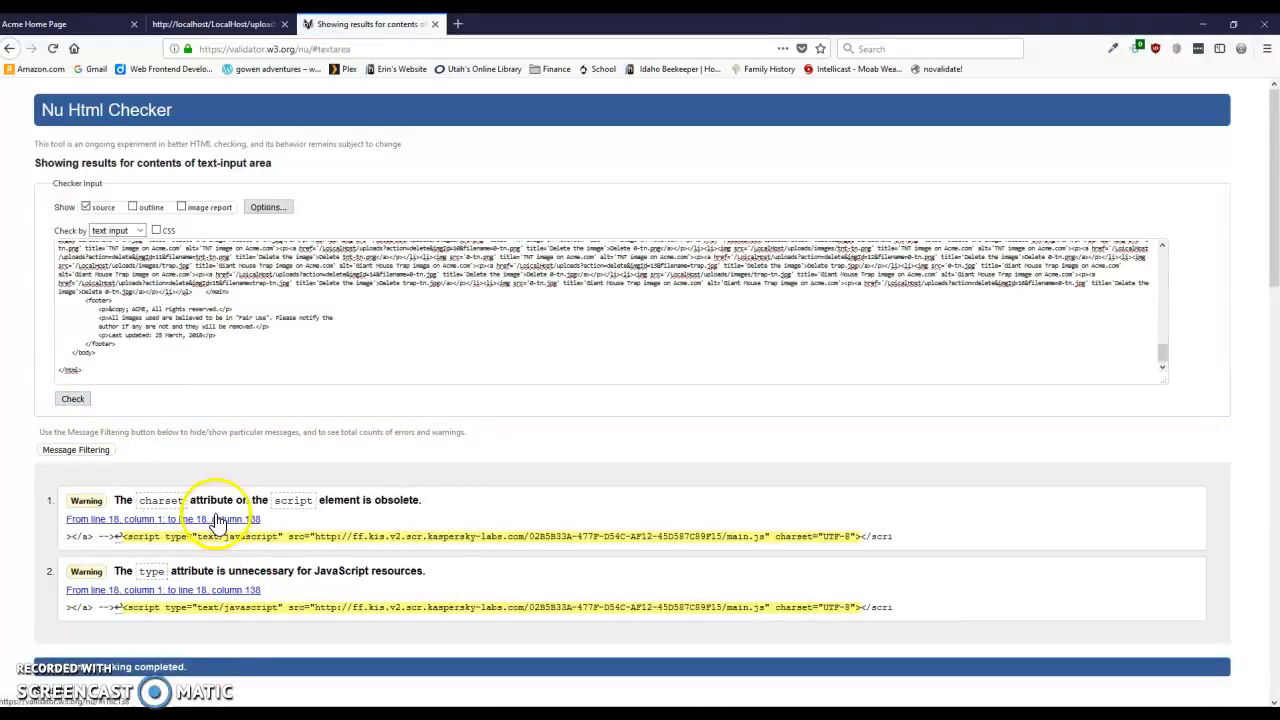